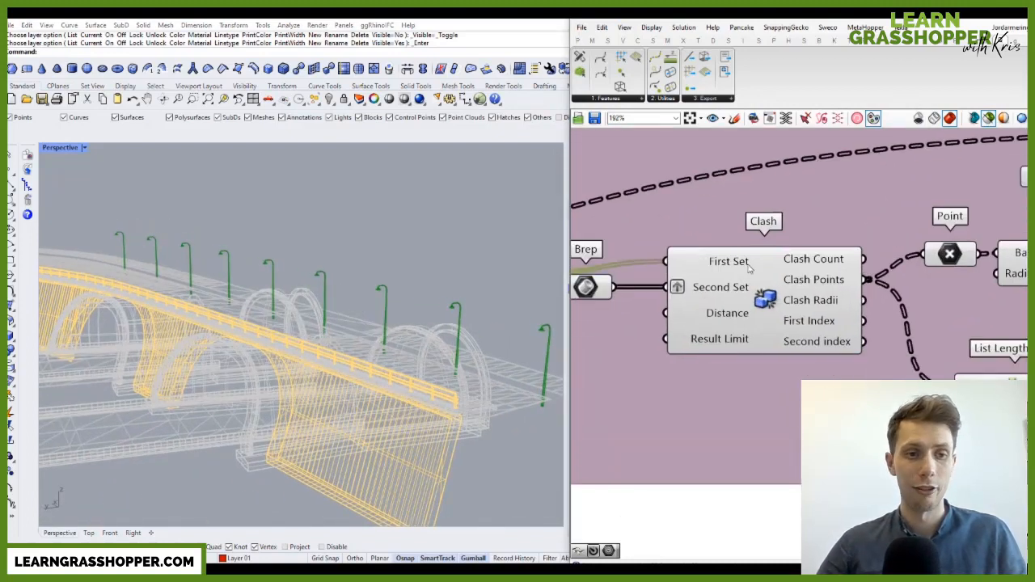
{"action": "mouse_move", "coordinate": [718, 287]}
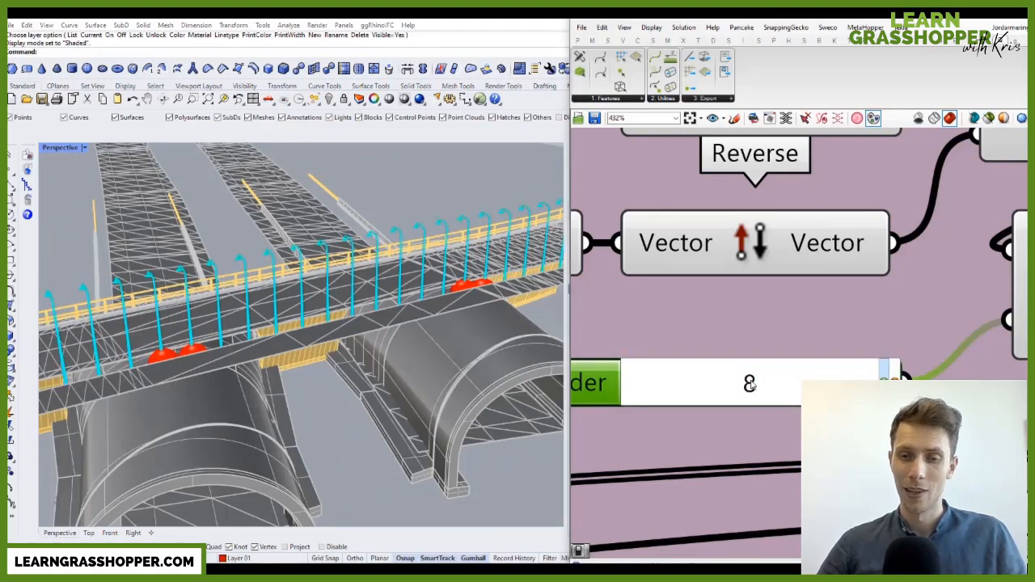
- Drag the lamp post spacing slider higher to place fewer, more widely spaced posts
{"action": "left_click_drag", "start_coordinate": [748, 382], "coordinate": [805, 382]}
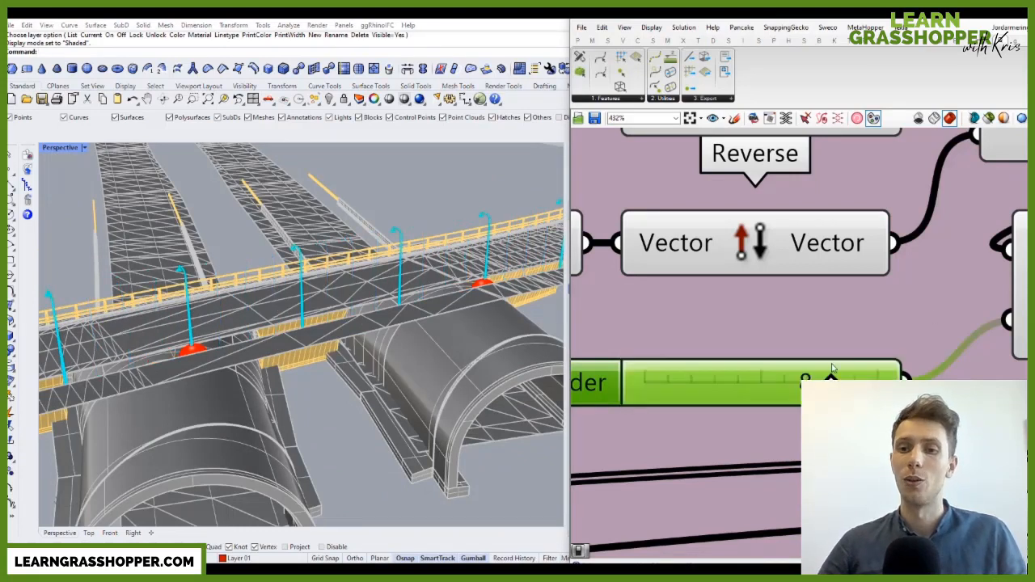